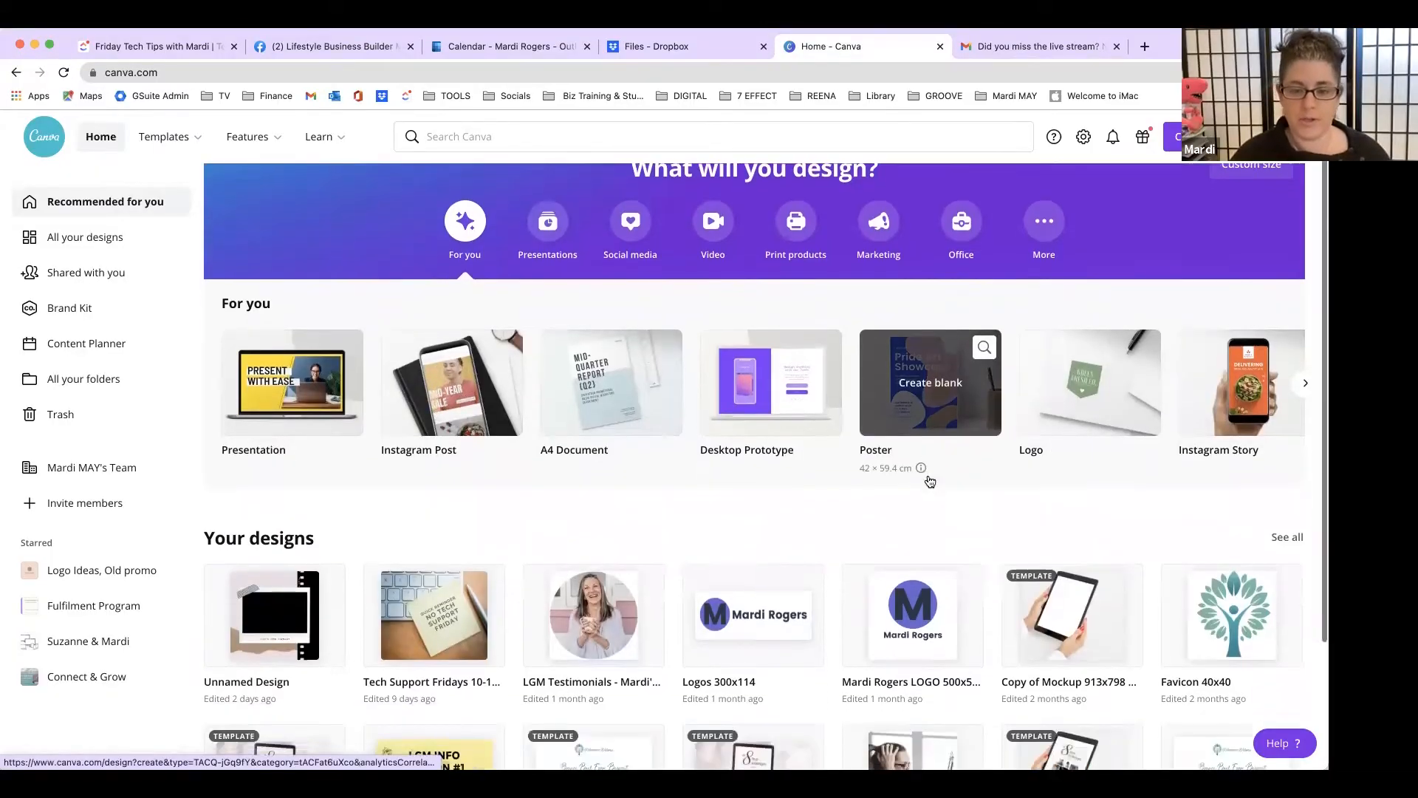
Step: From the Canva home page, choose Design School in the Learn menu
scroll("down", 3)
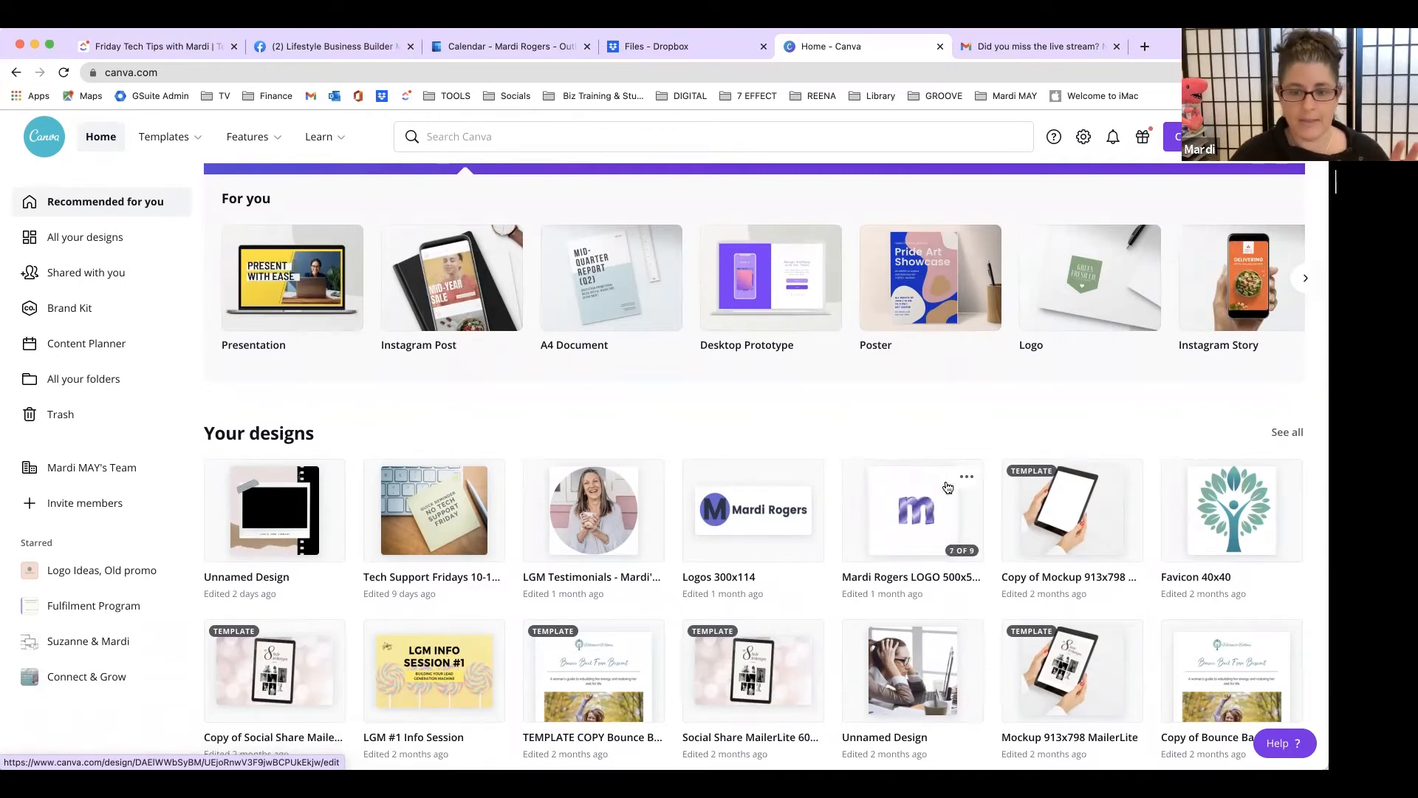
scroll("down", 3)
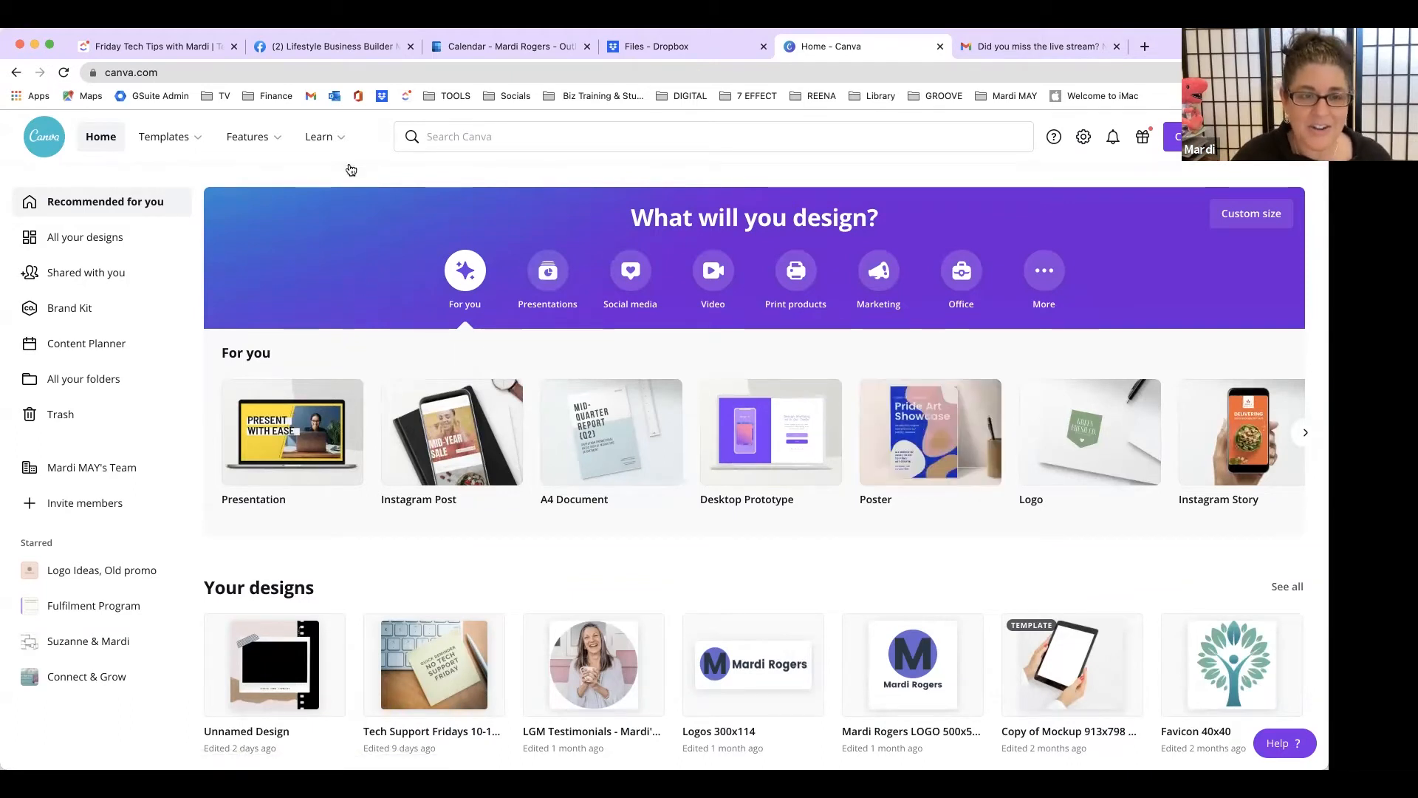
left_click(319, 137)
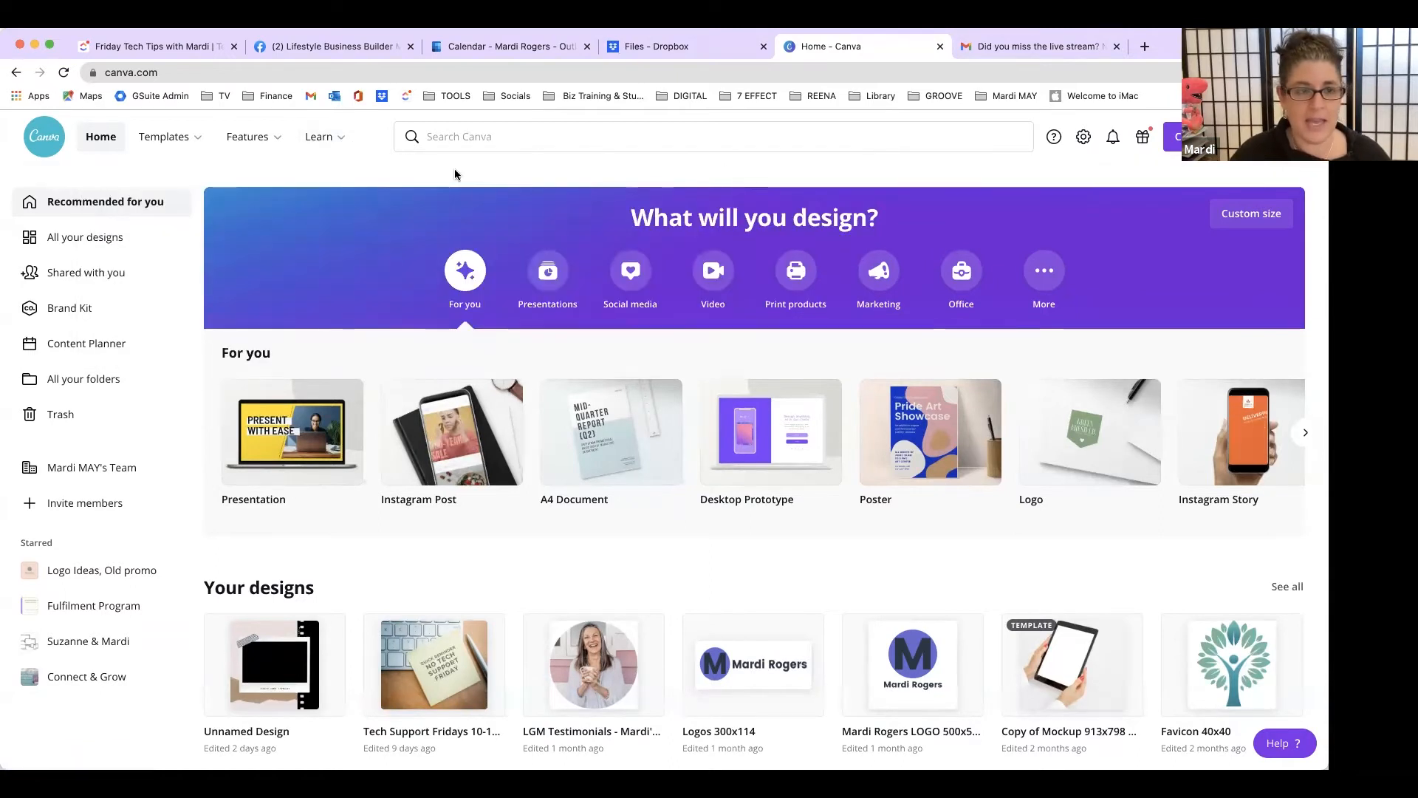
left_click(318, 136)
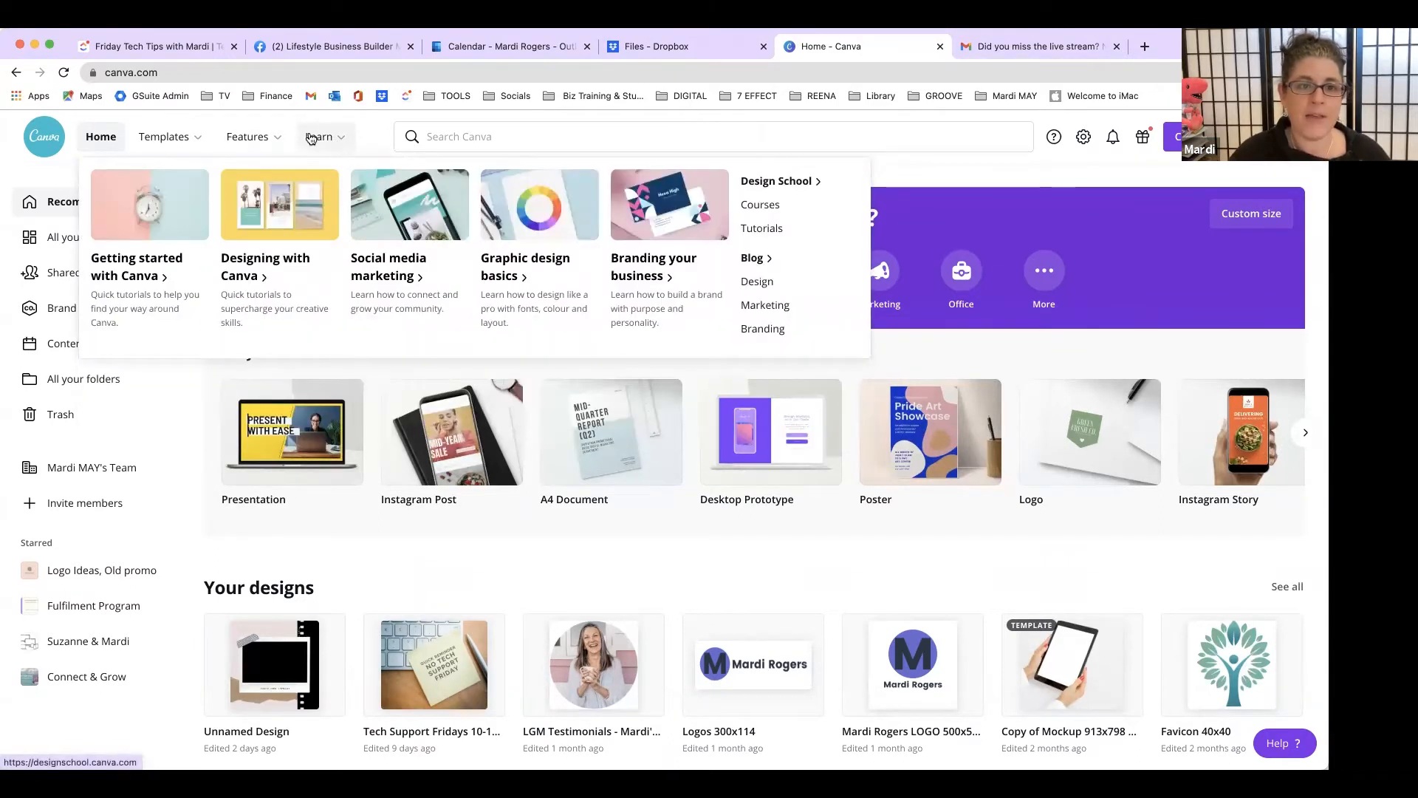
left_click(774, 181)
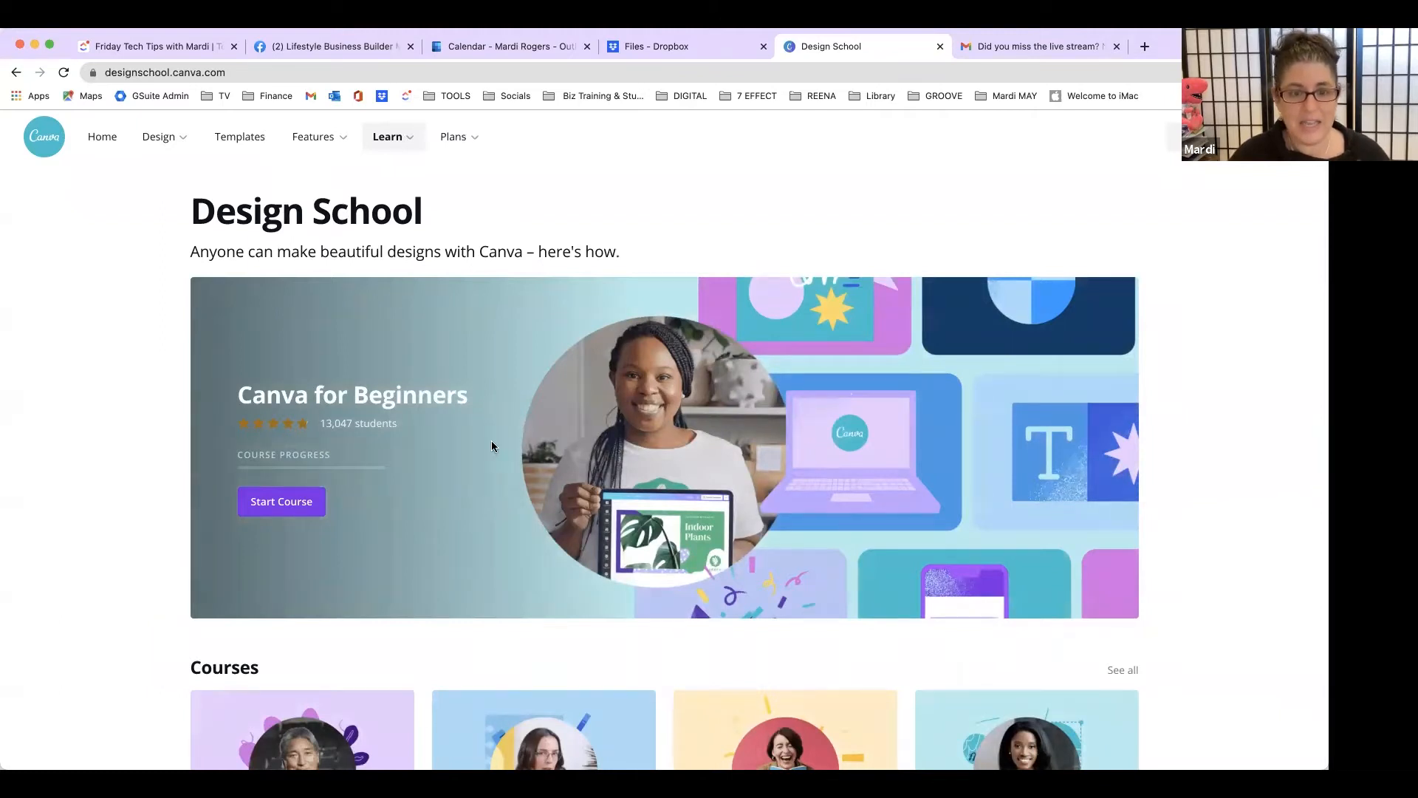
mouse_move(776, 456)
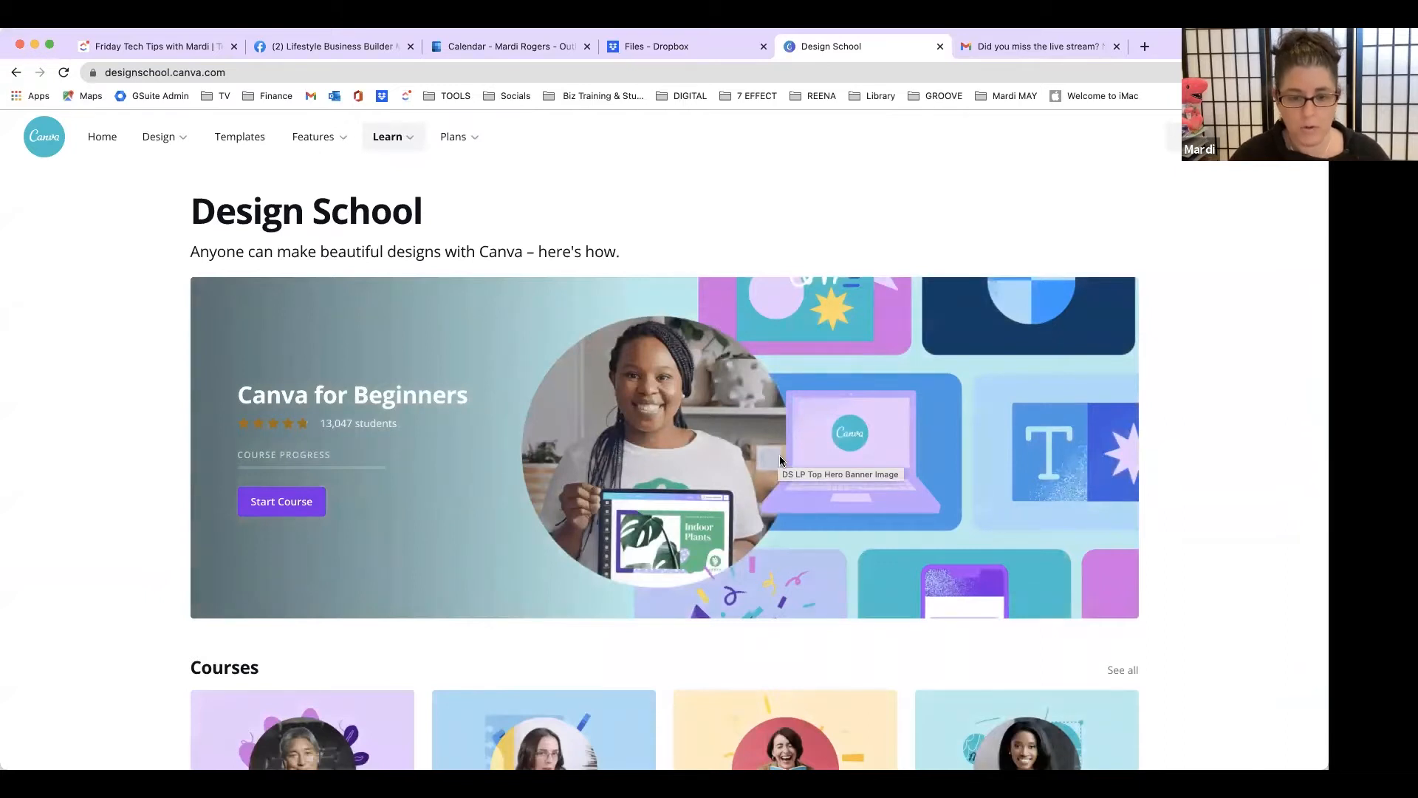
mouse_move(837, 470)
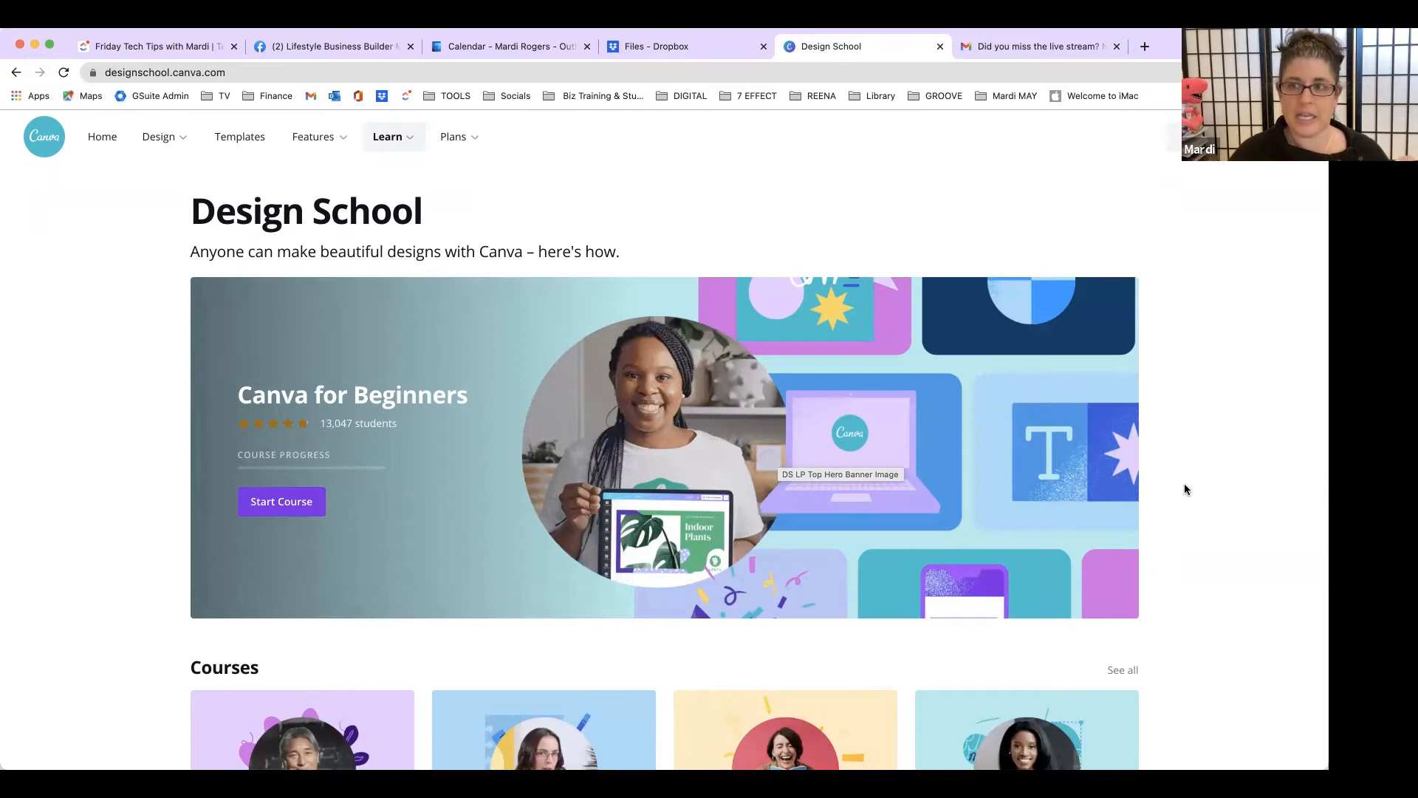
Step: Scroll the Design School home page down toward the Courses row below Canva for Beginners
scroll("down", 3)
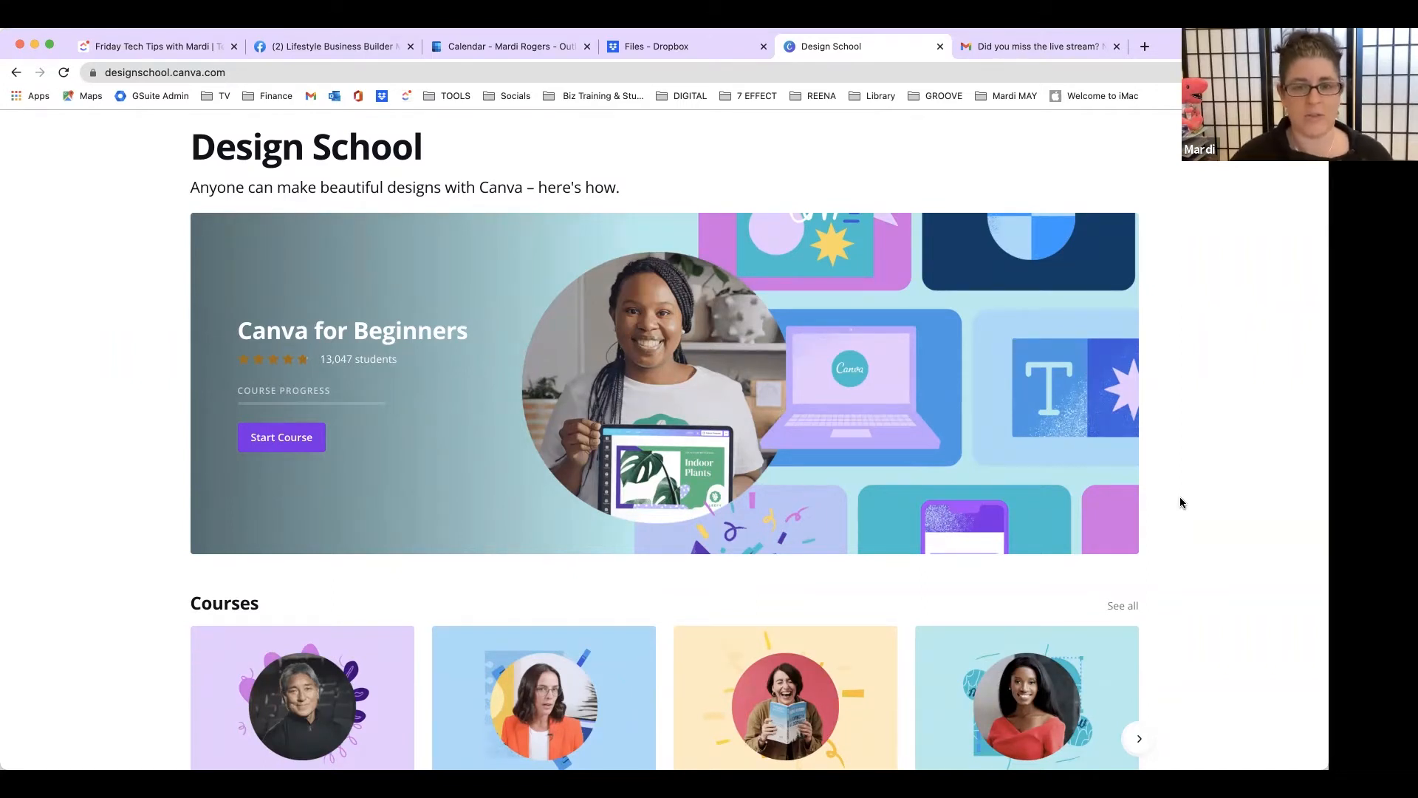
mouse_move(1211, 520)
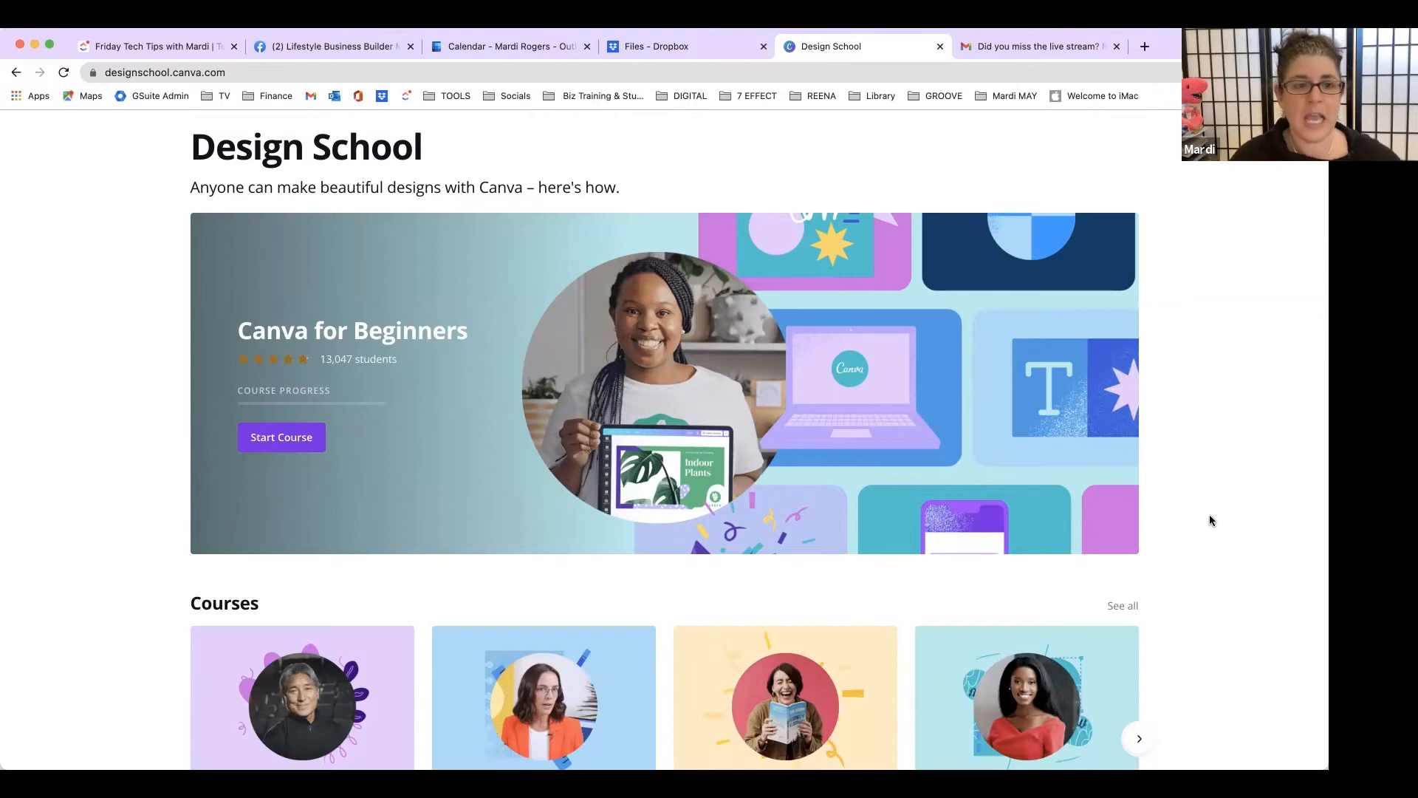
Step: Advance the course carousel to show Canva for the classroom and Branding your business
scroll("down", 3)
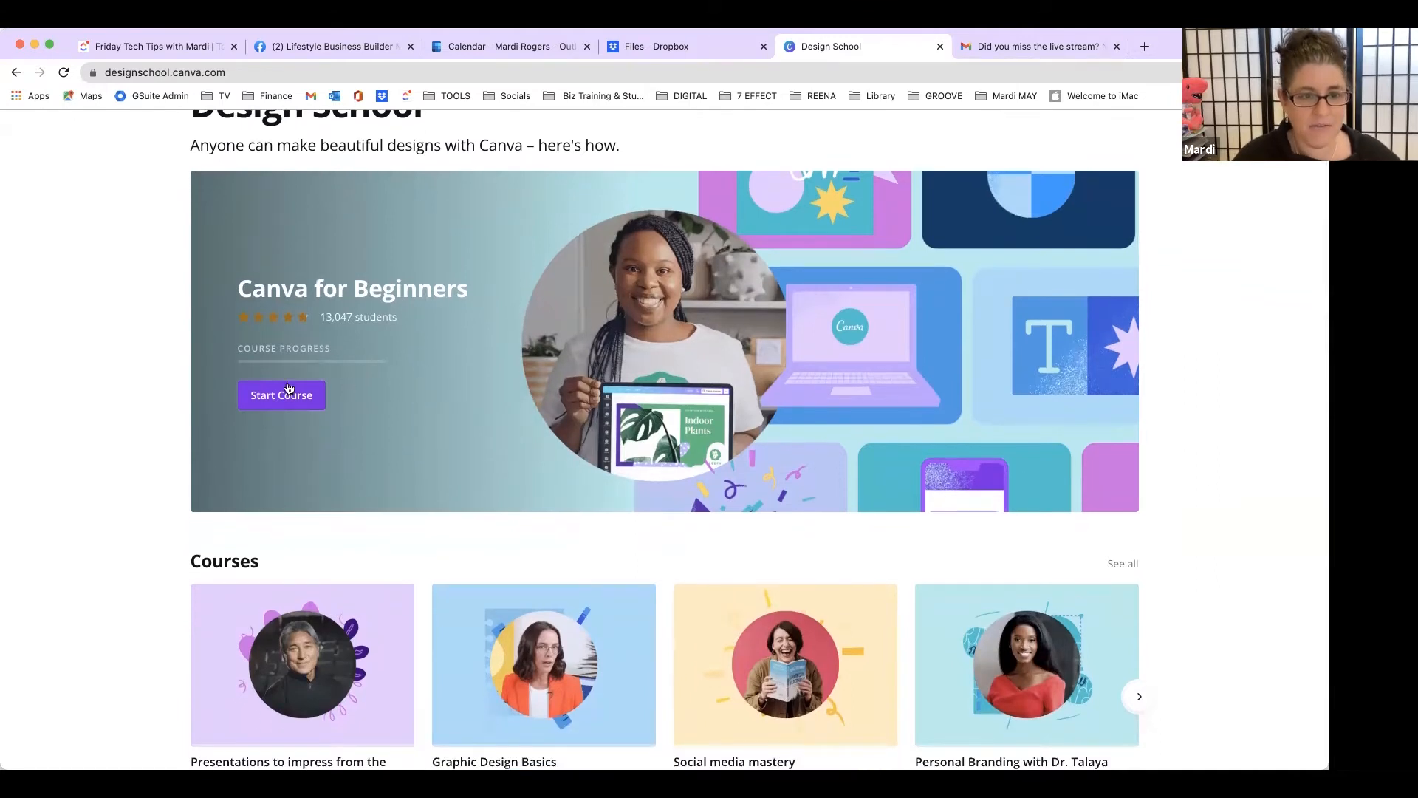
scroll("down", 3)
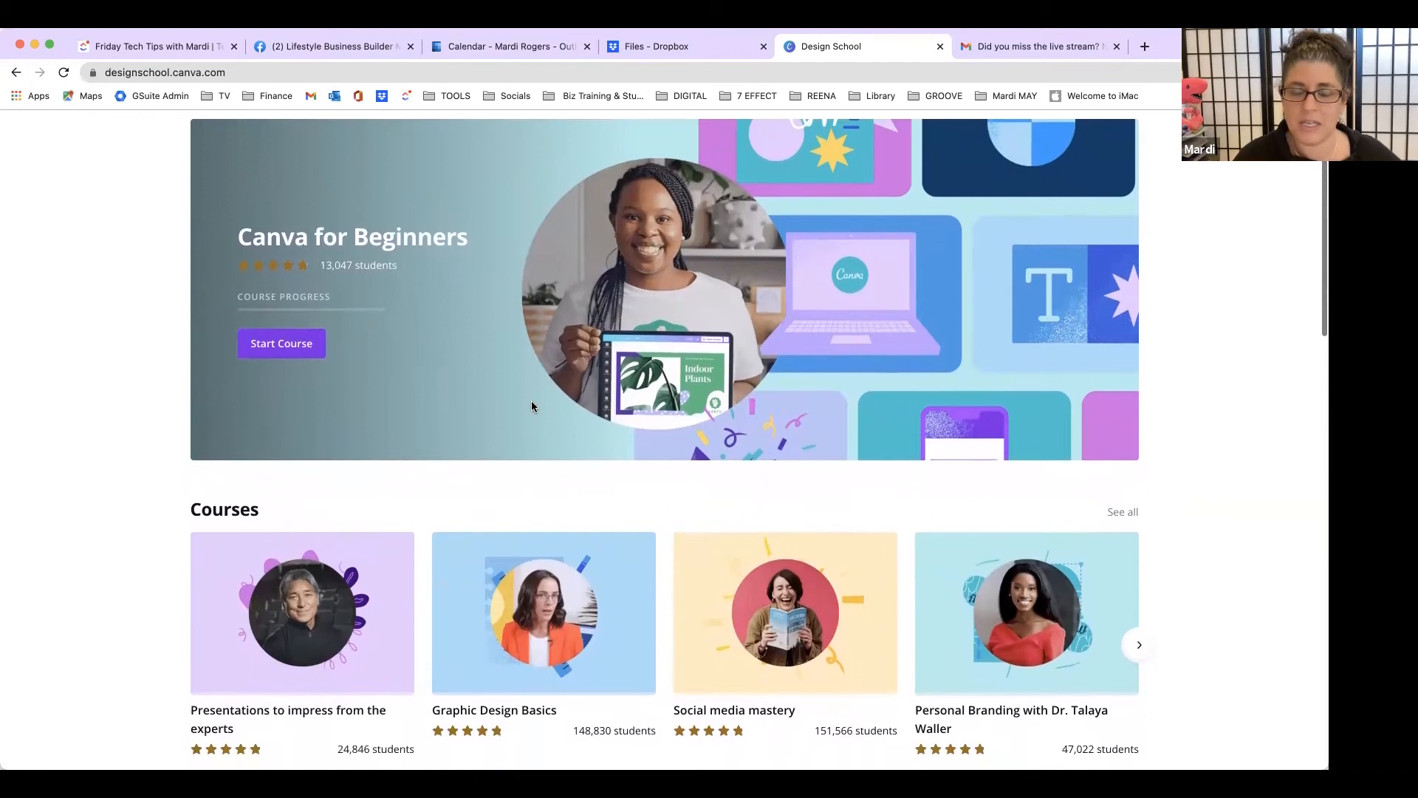
scroll("down", 3)
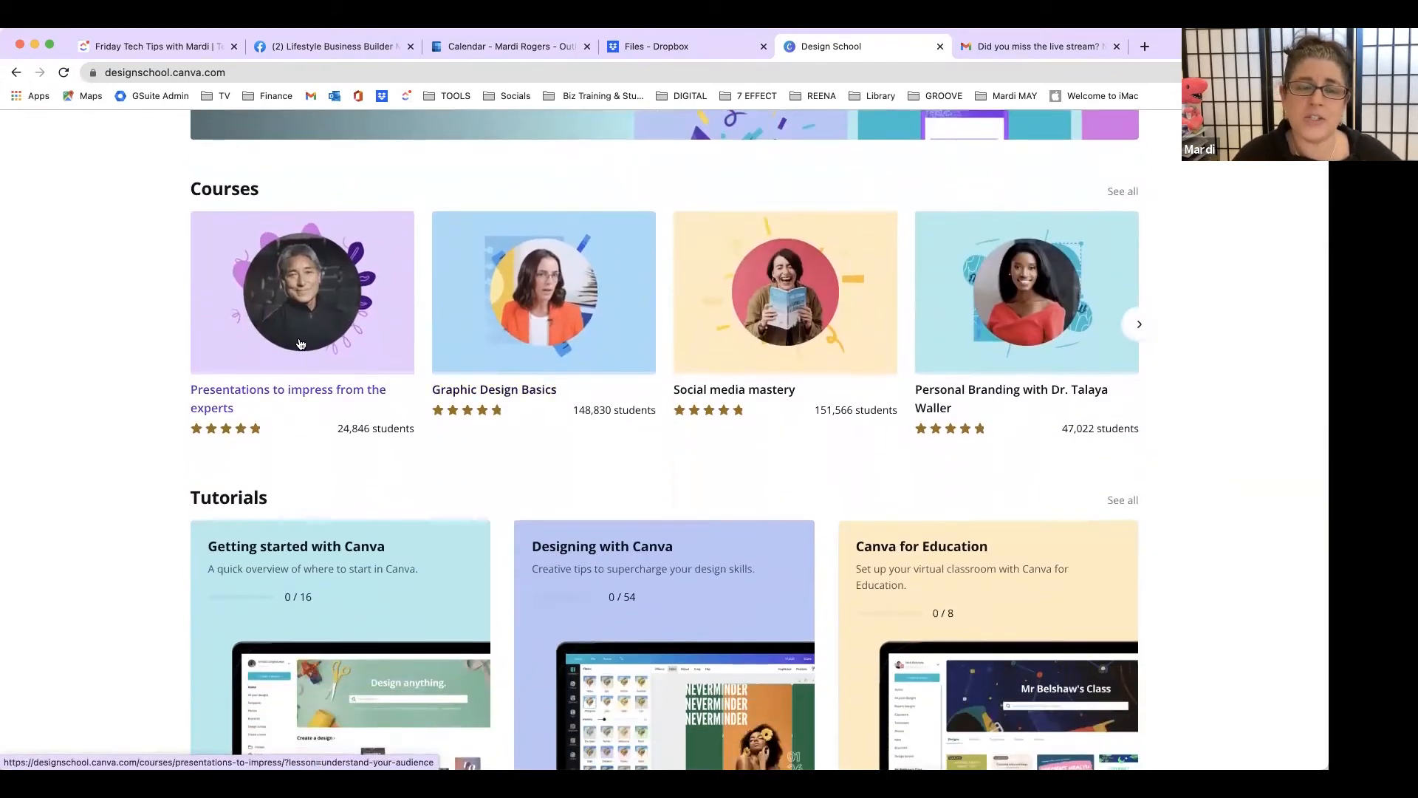
mouse_move(301, 353)
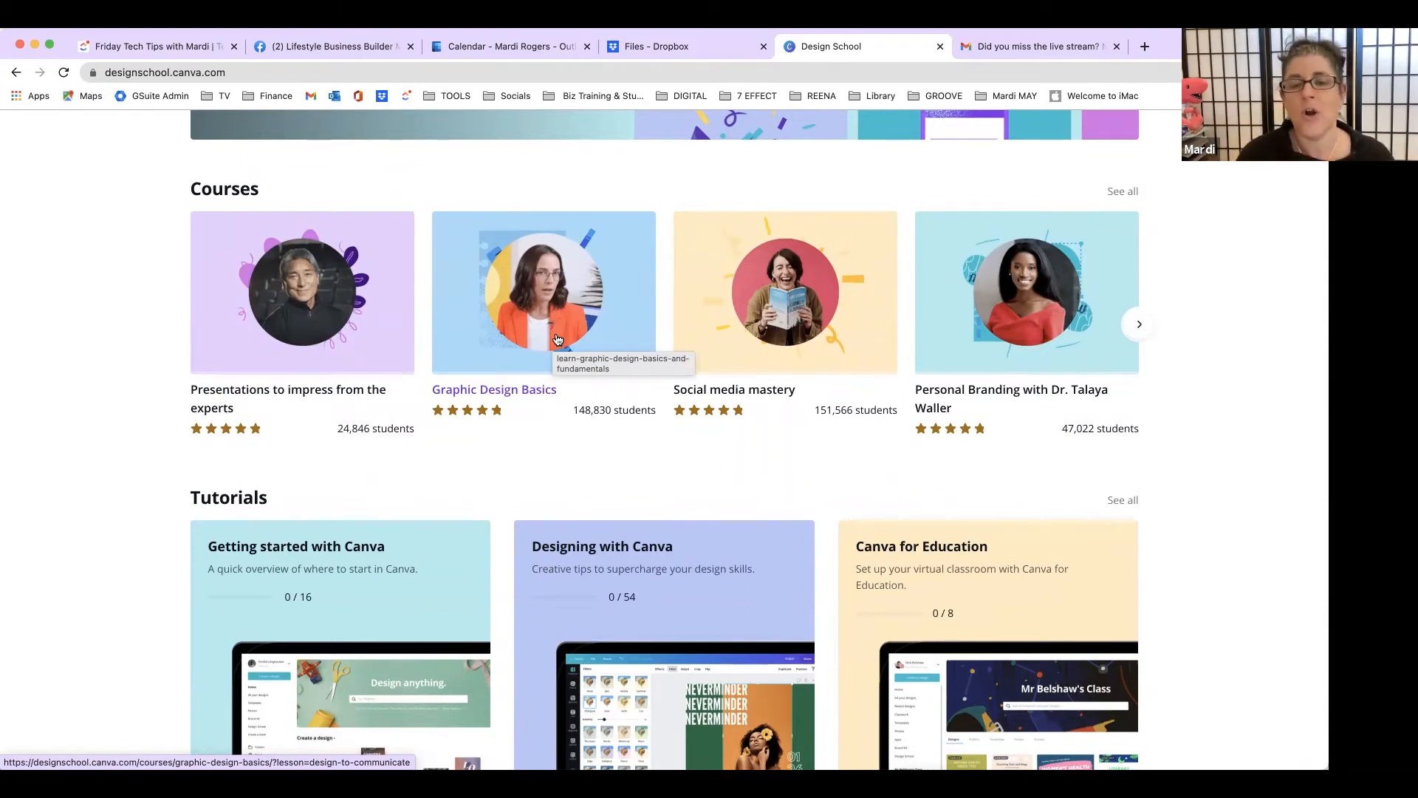
mouse_move(815, 328)
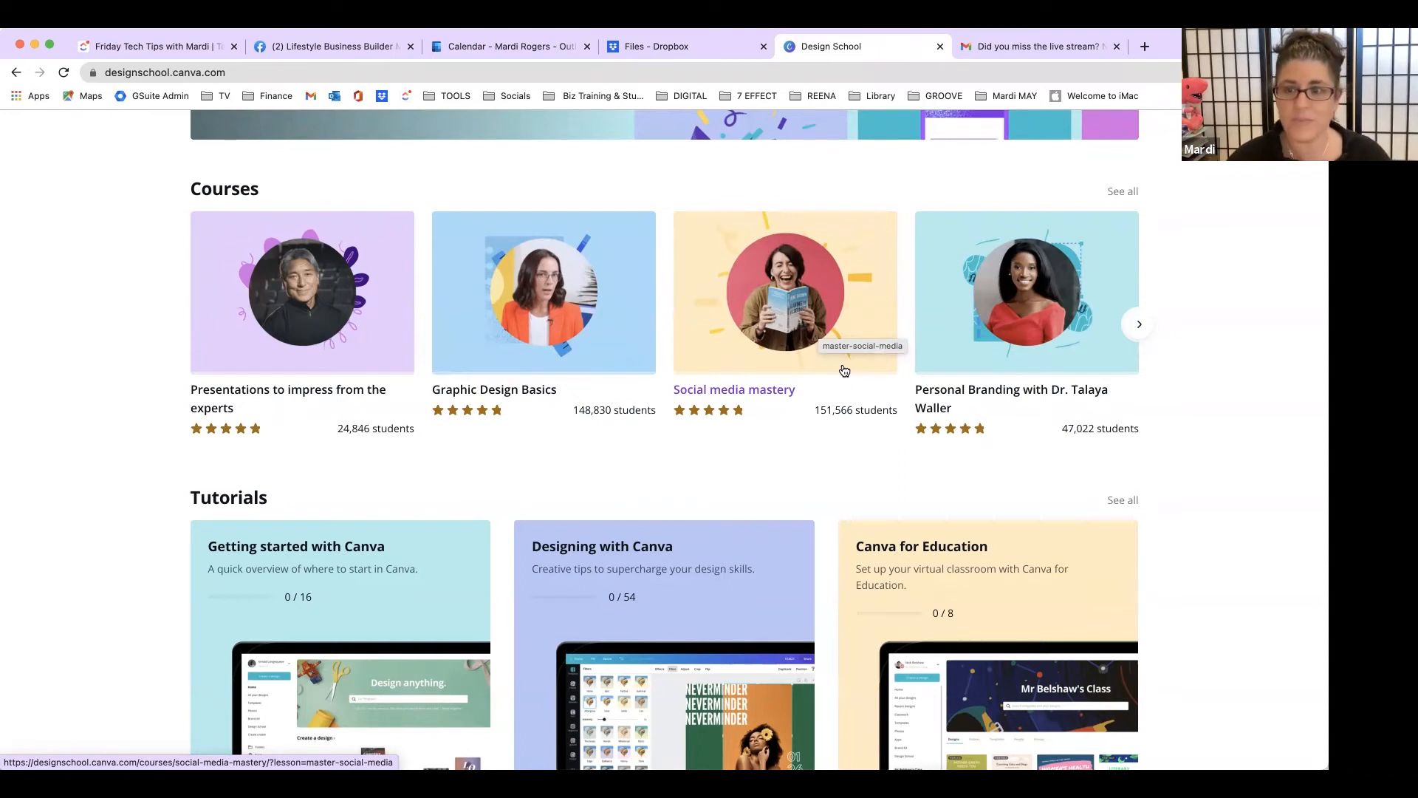
left_click(1137, 324)
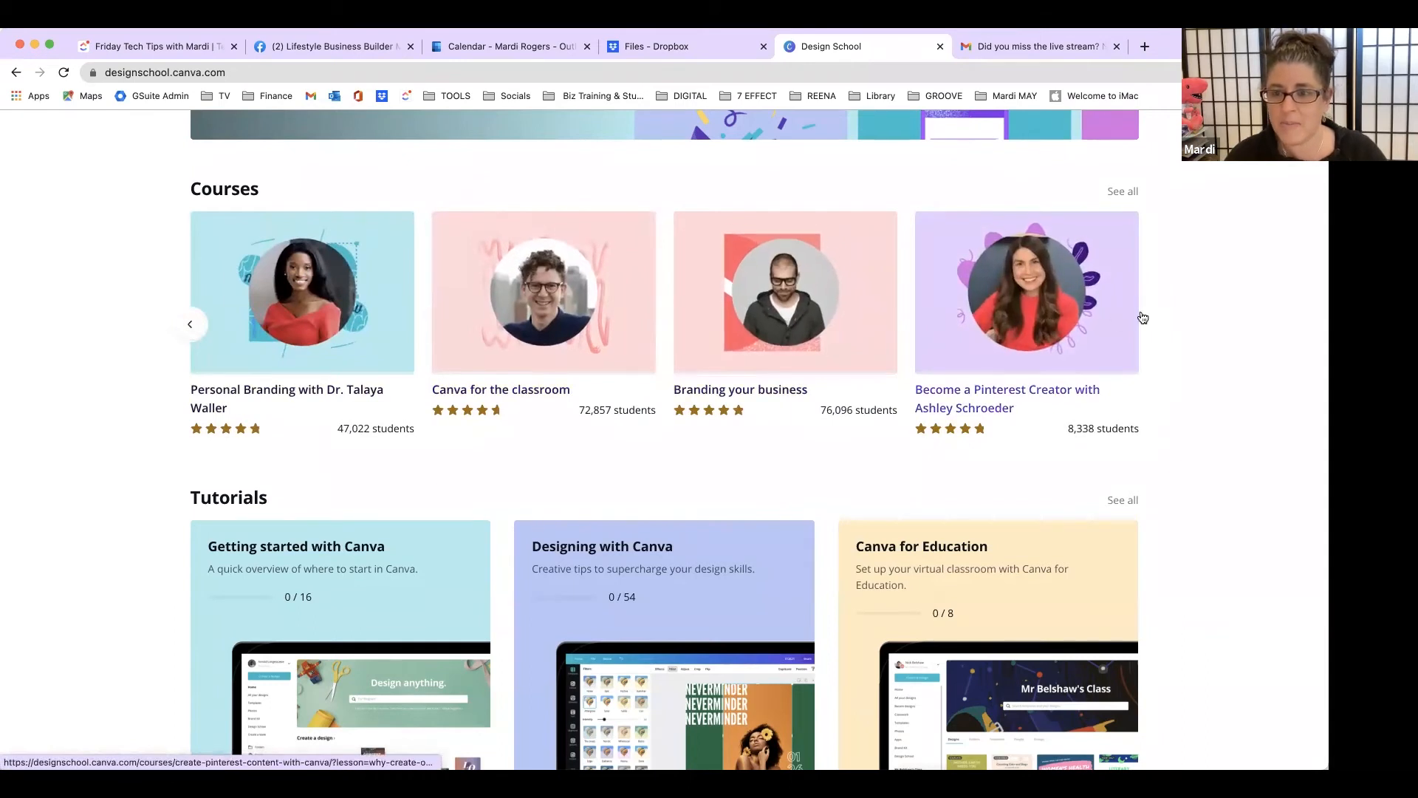
Step: Scroll down to view the full Tutorials section, from Getting started to Presenting with Canva
scroll("down", 3)
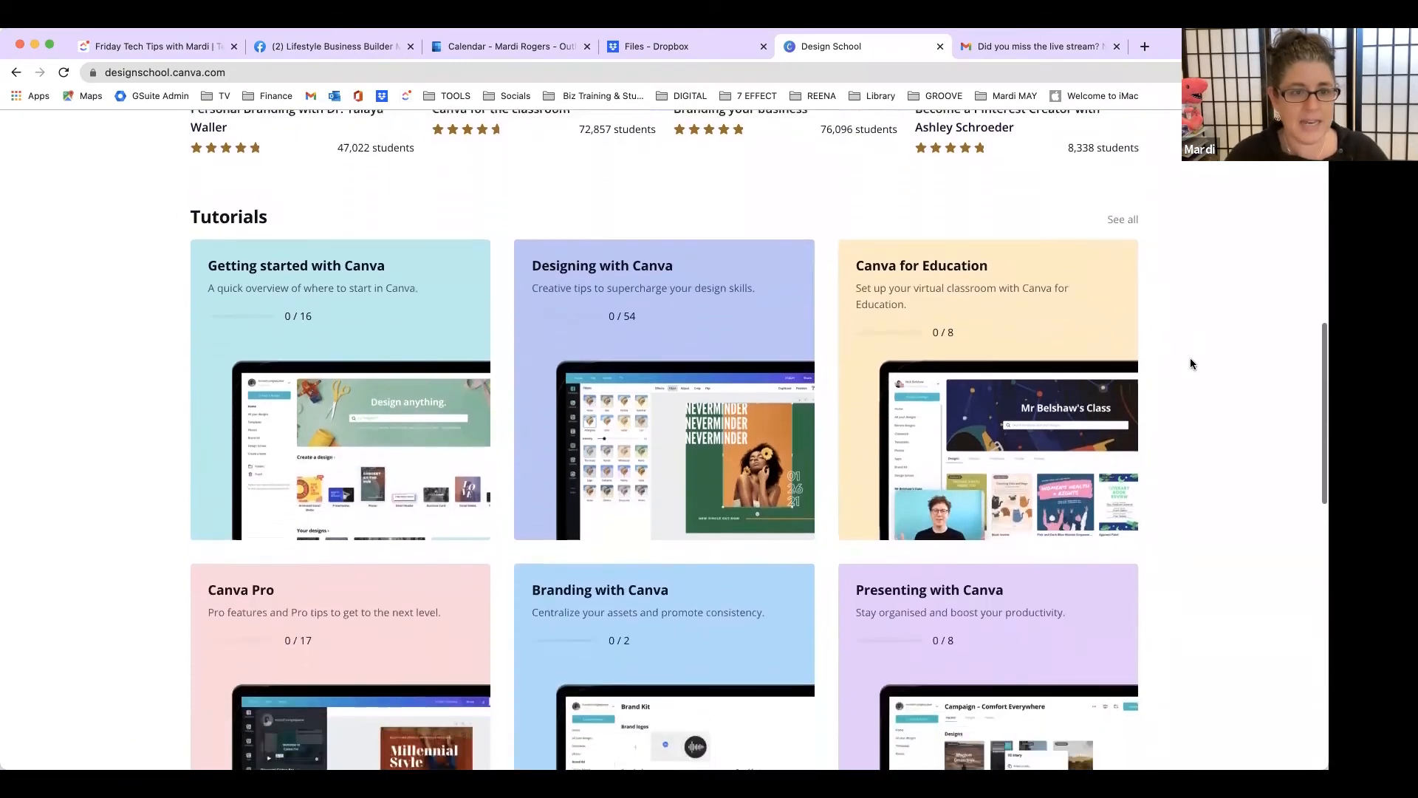
scroll("down", 3)
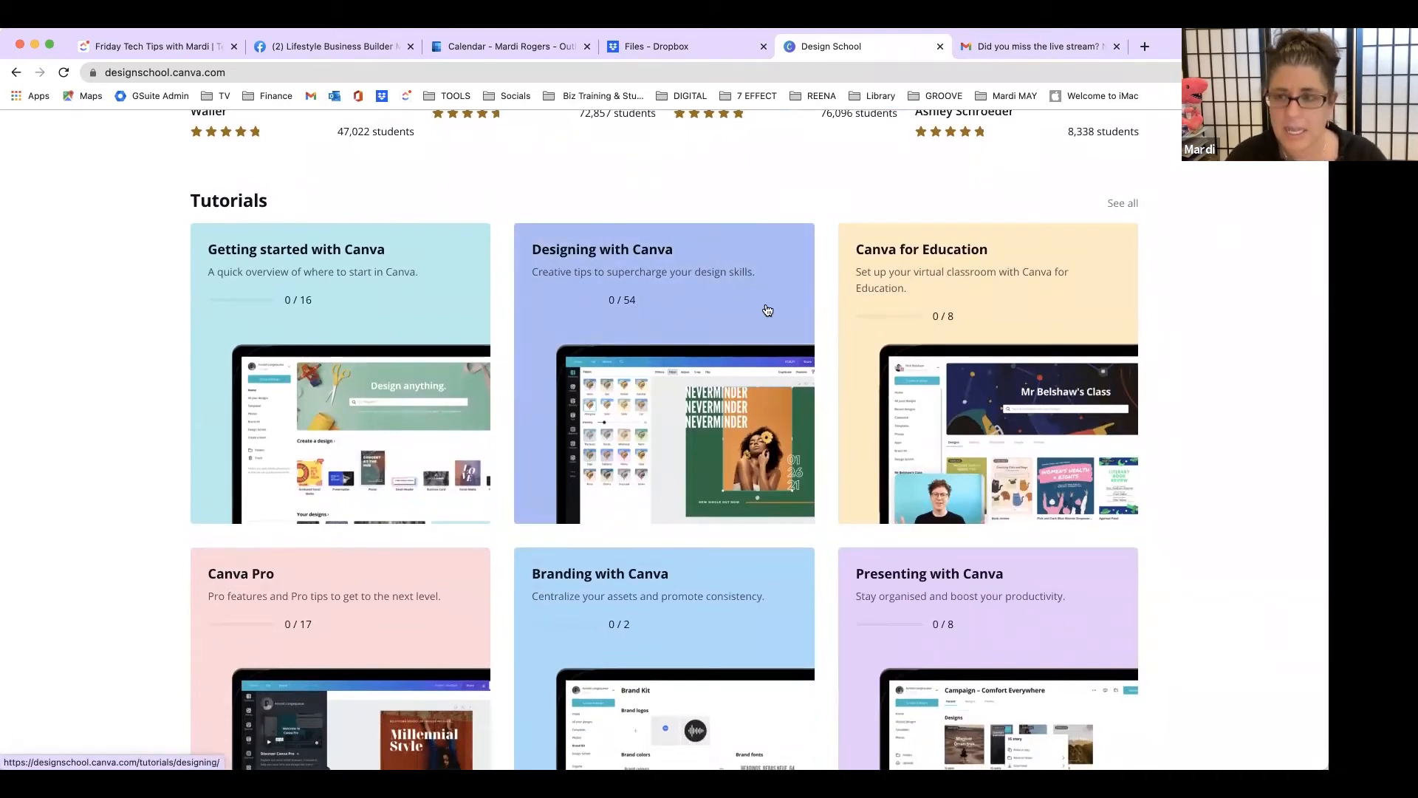
mouse_move(1021, 348)
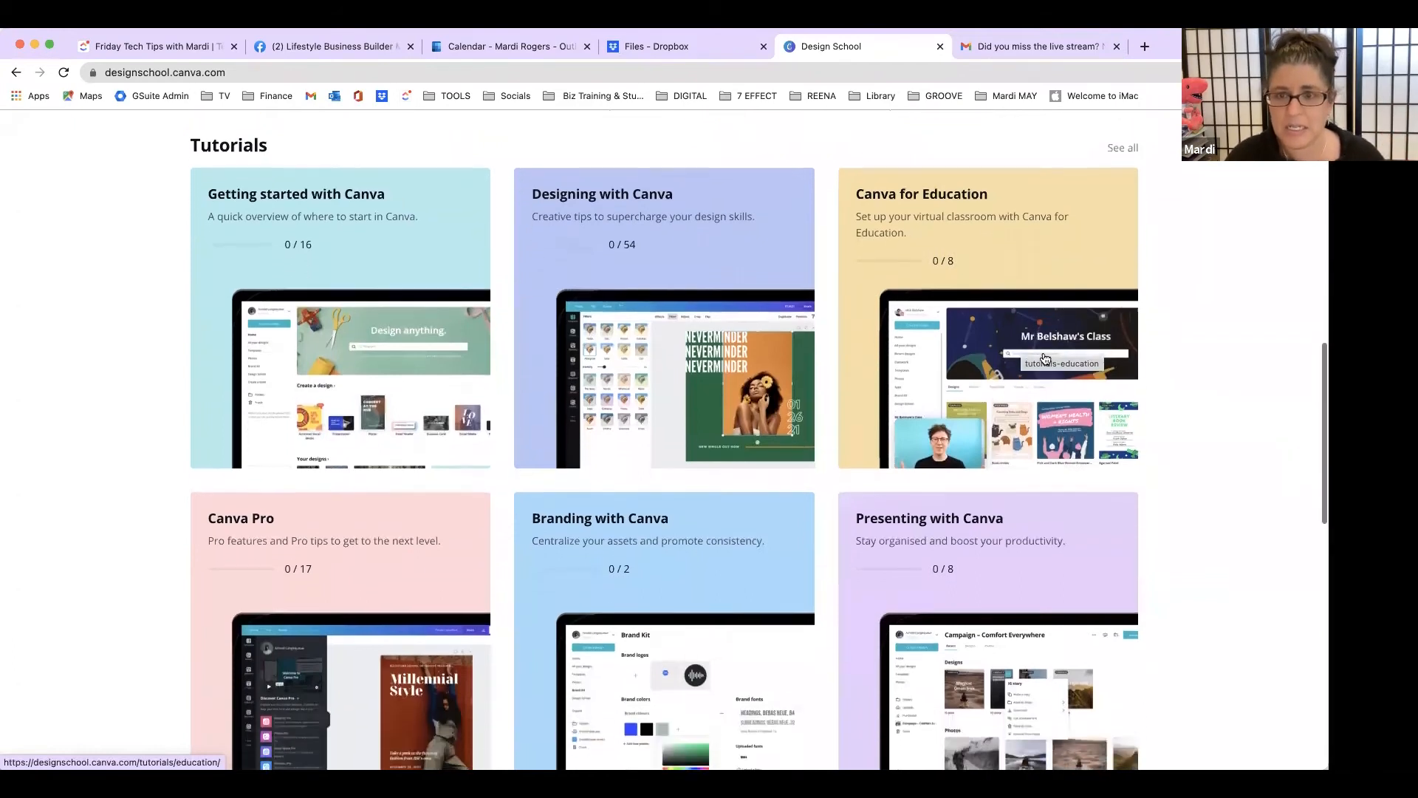
scroll("down", 3)
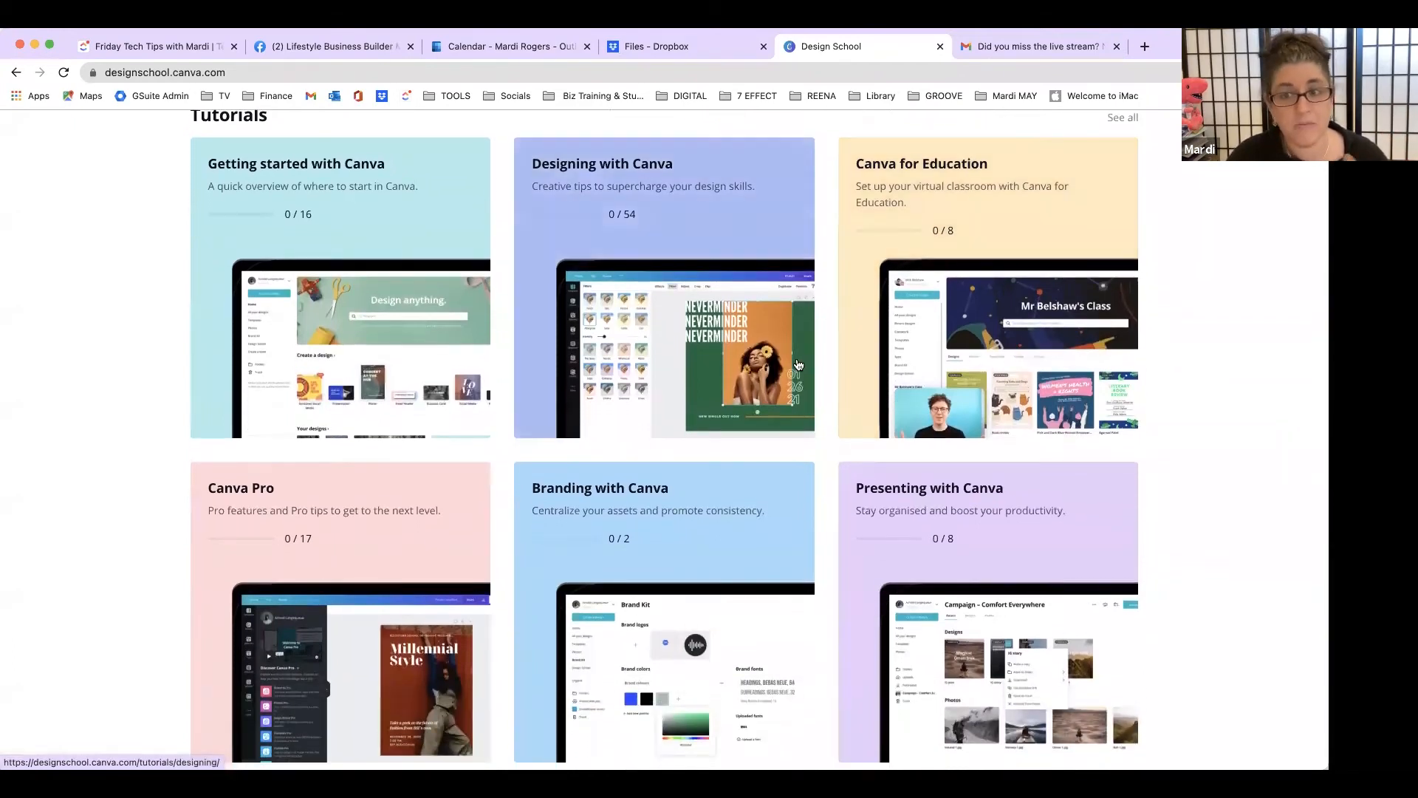
scroll("down", 3)
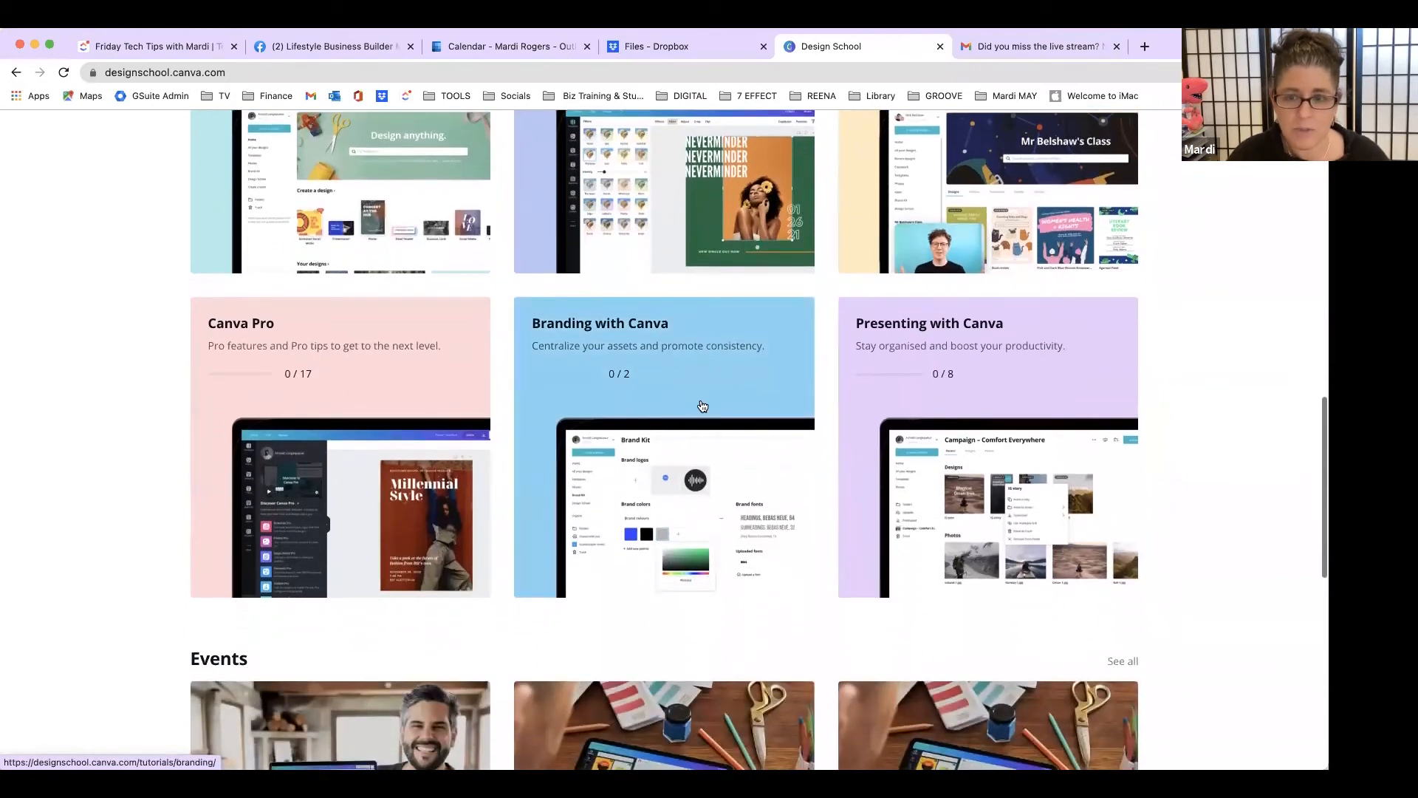
Step: Scroll to the Events section with Design Makeover with Pete, then back up to the top
scroll("down", 3)
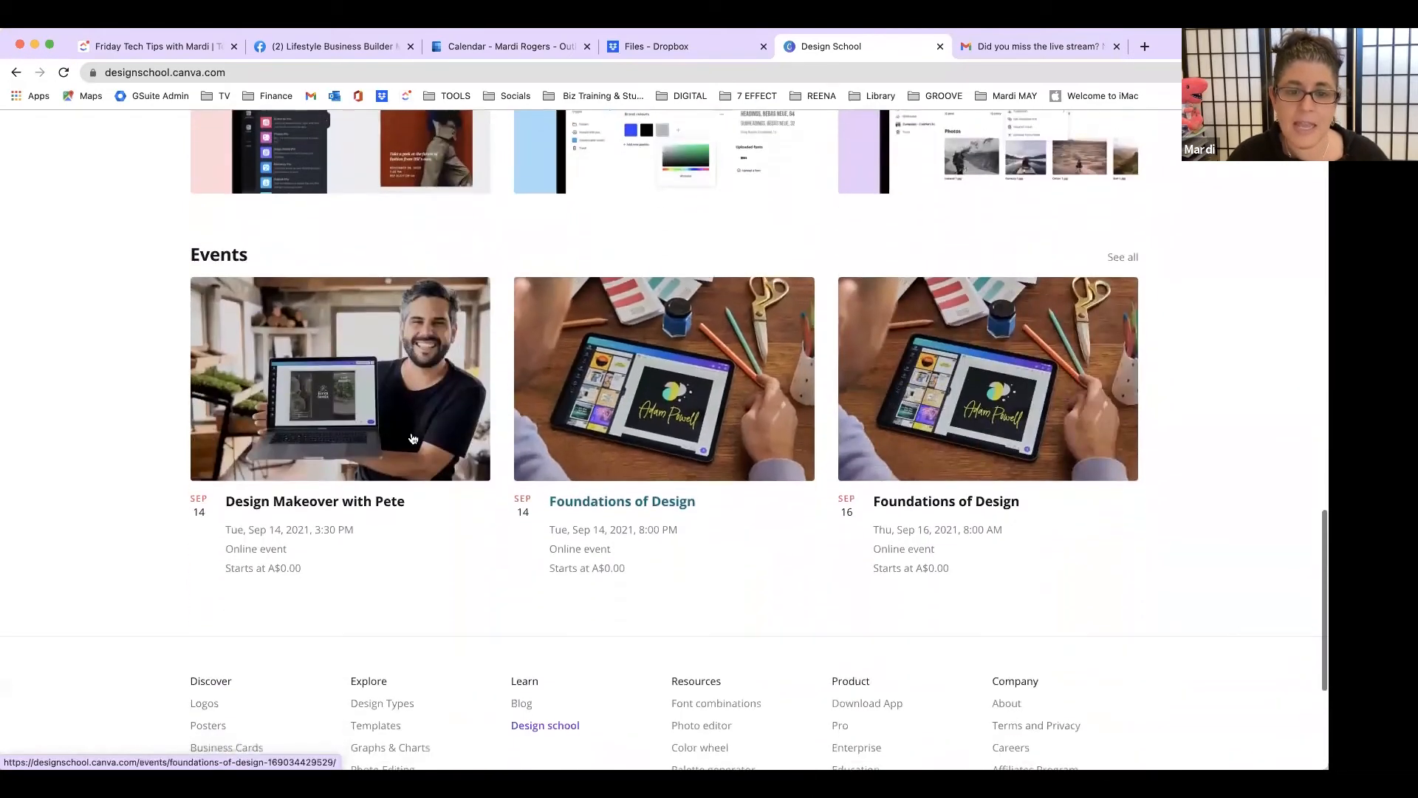
scroll("down", 3)
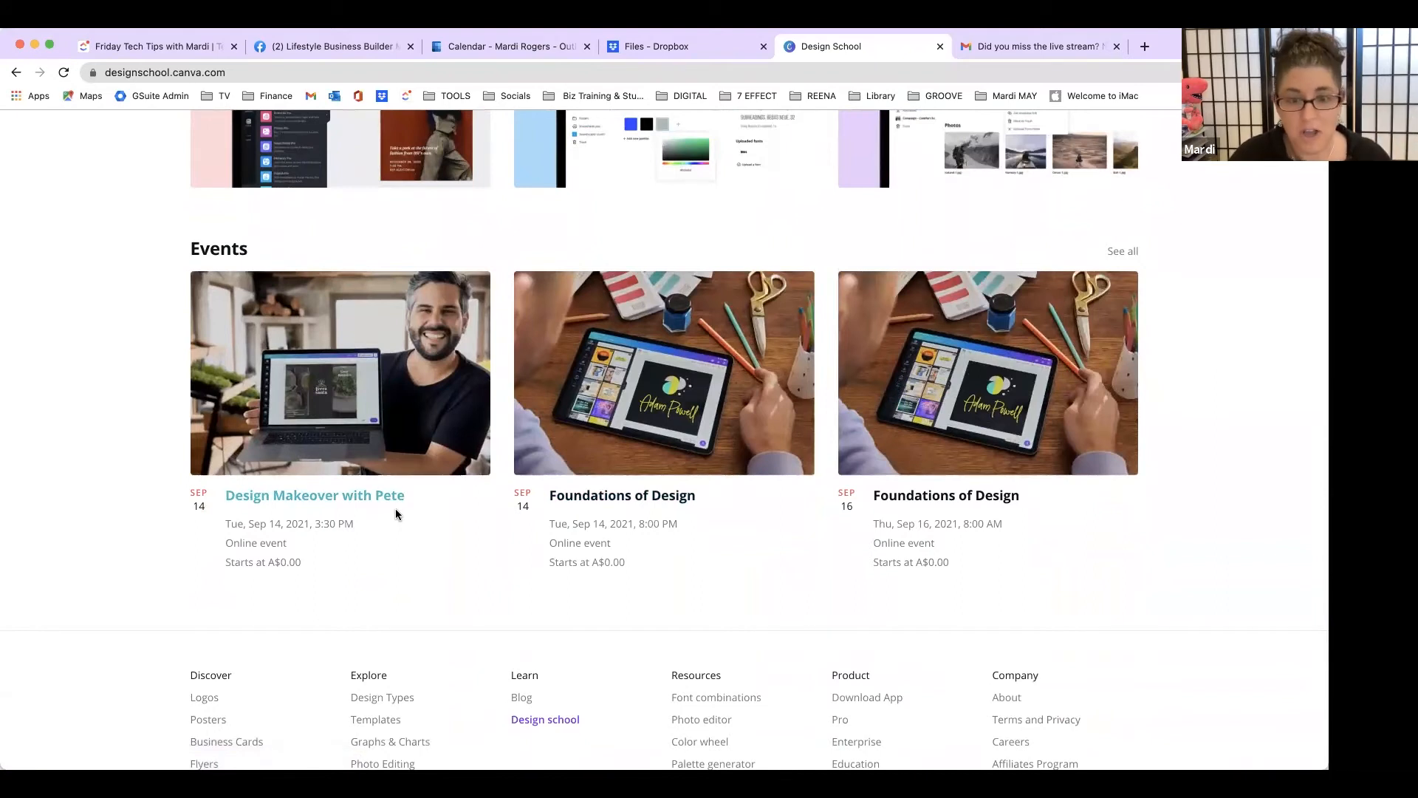
scroll("up", 3)
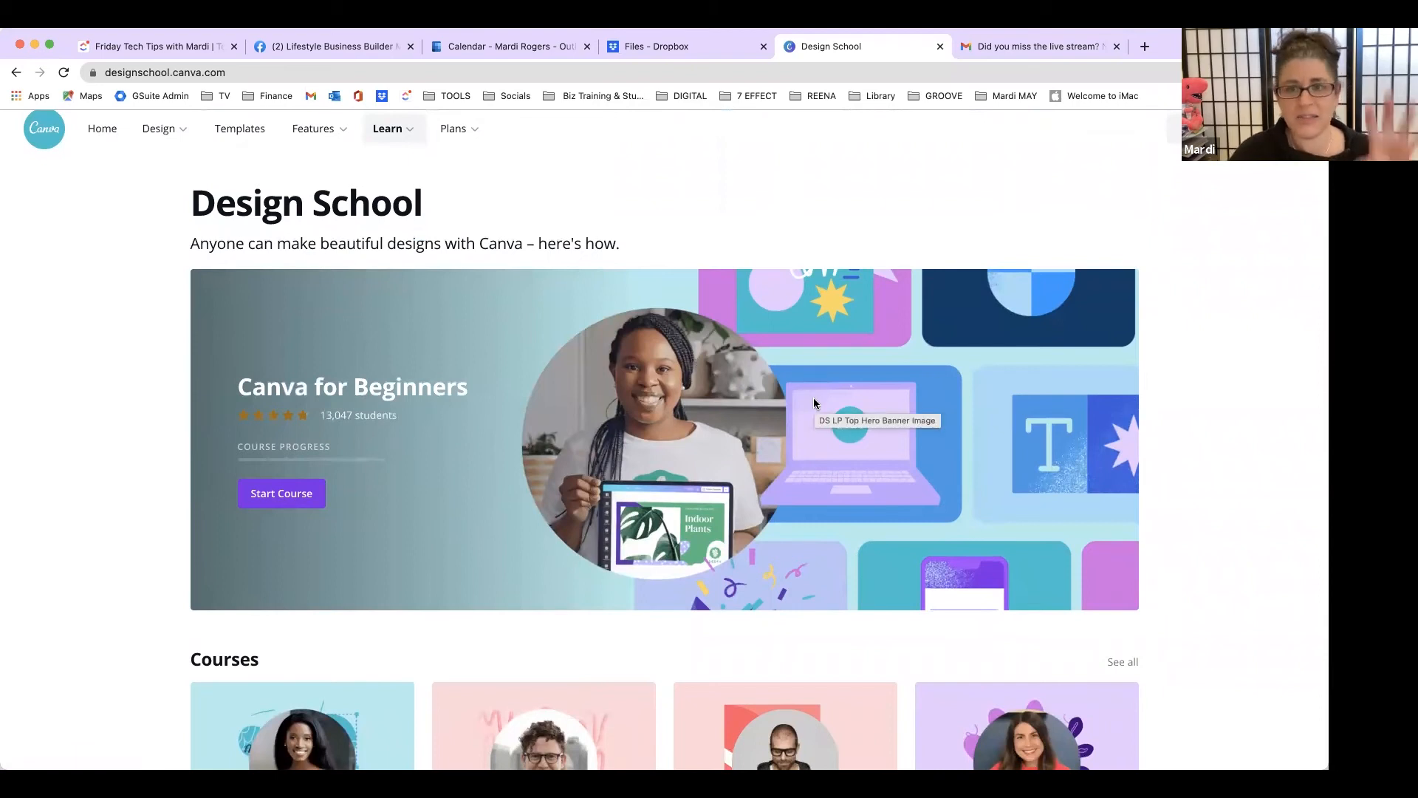
mouse_move(828, 412)
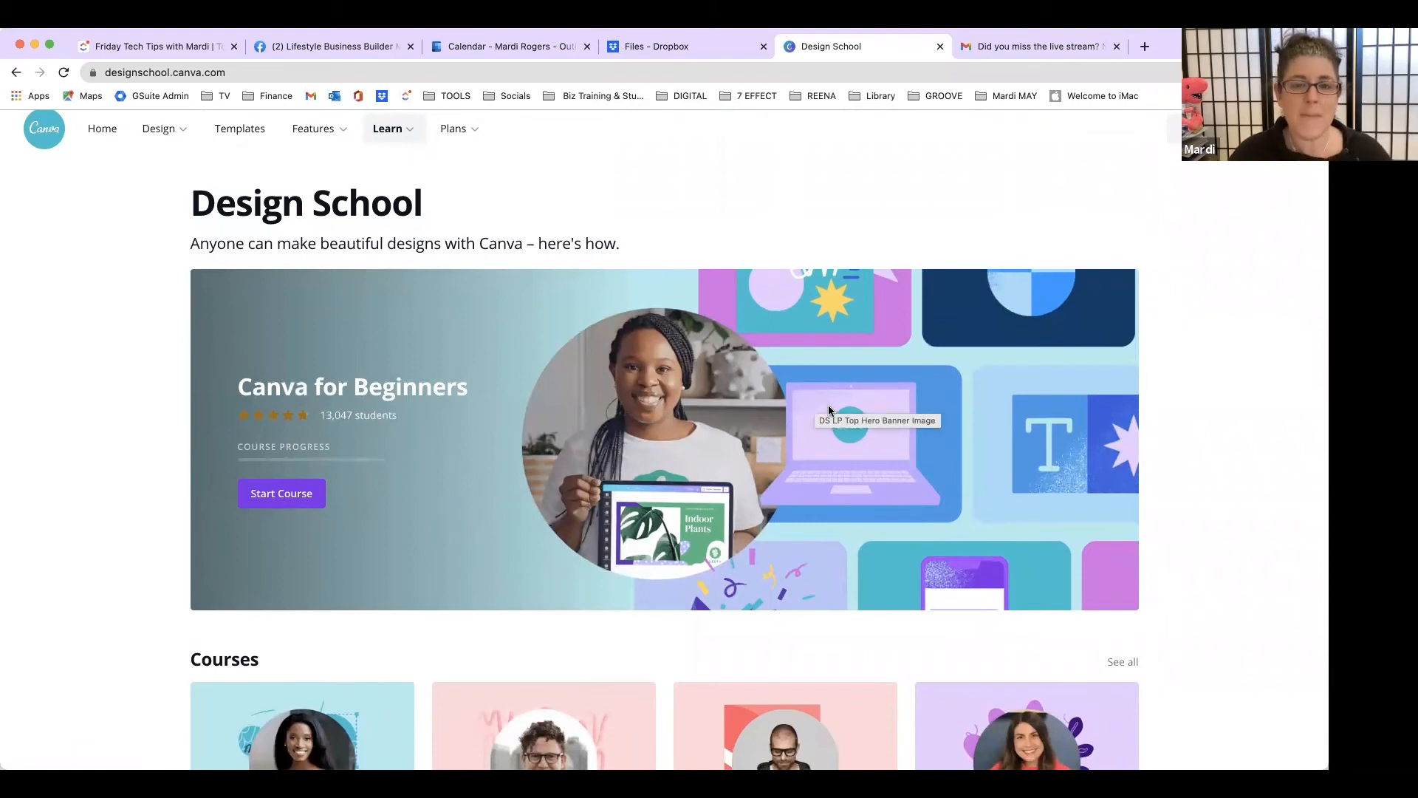